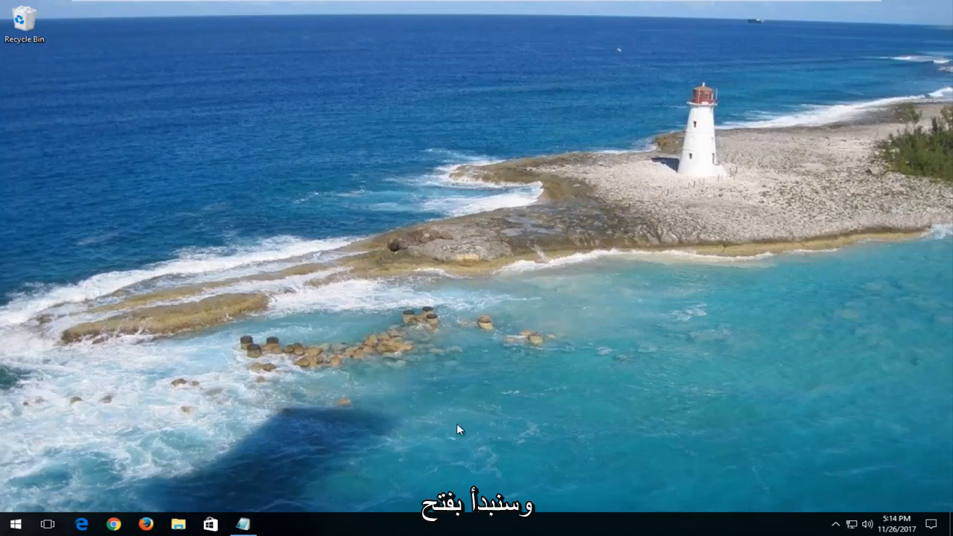
Search 'printer' from Start and open the Printers & scanners settings page.
click(12, 523)
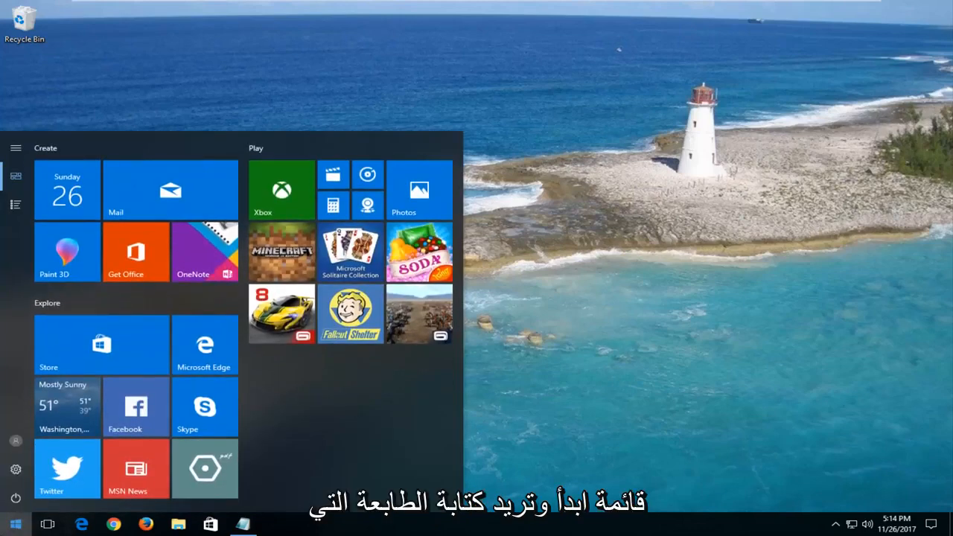
text(printer)
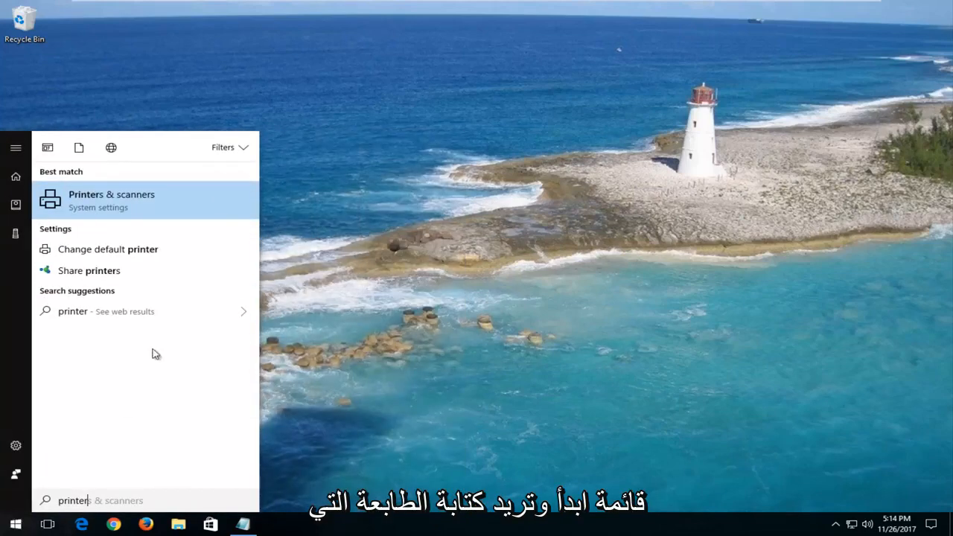
mouse_move(116, 201)
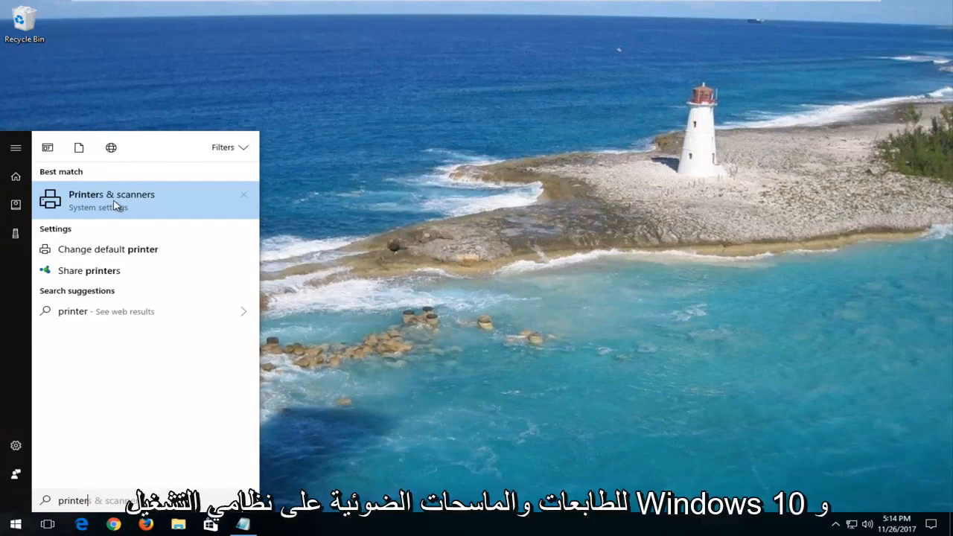
click(112, 199)
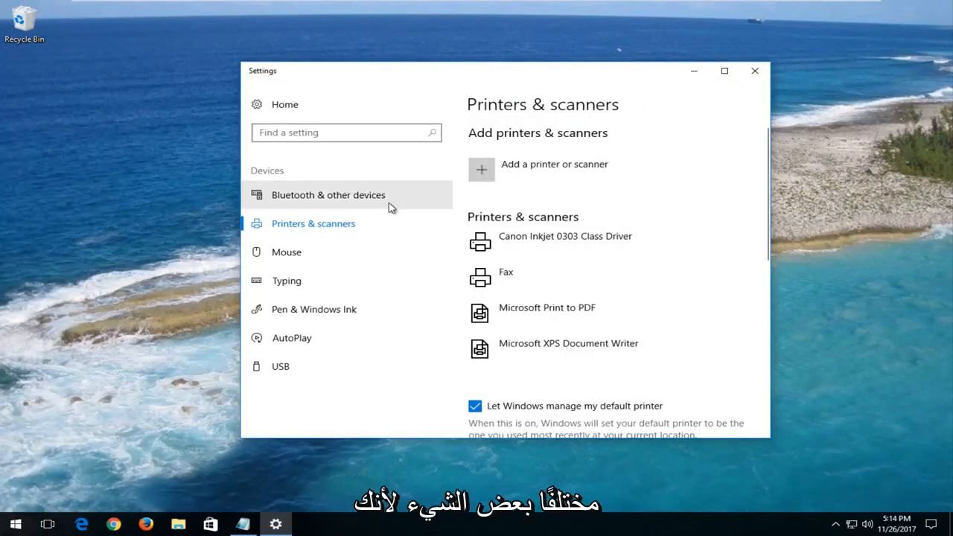
mouse_move(594, 222)
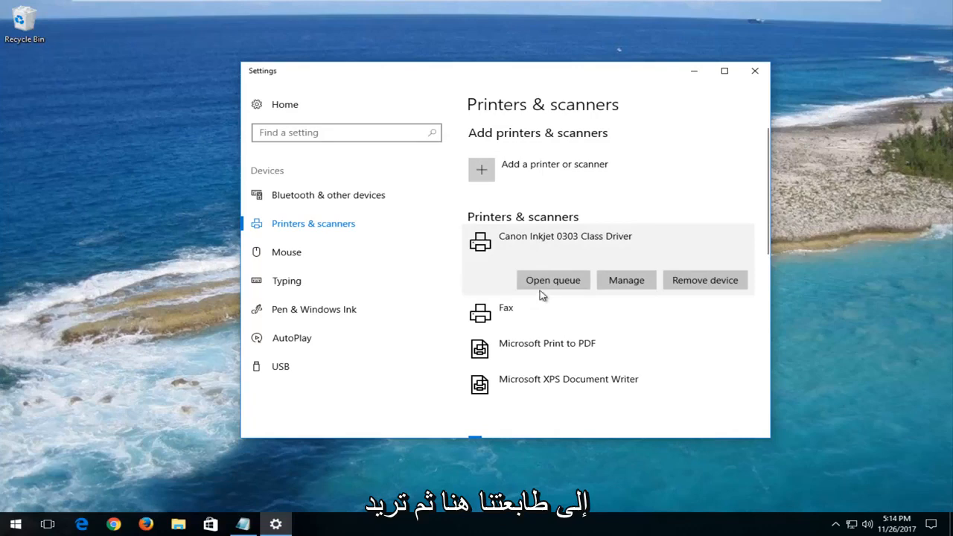
Open the print queue for the Canon Inkjet 0303 Class Driver printer.
click(553, 280)
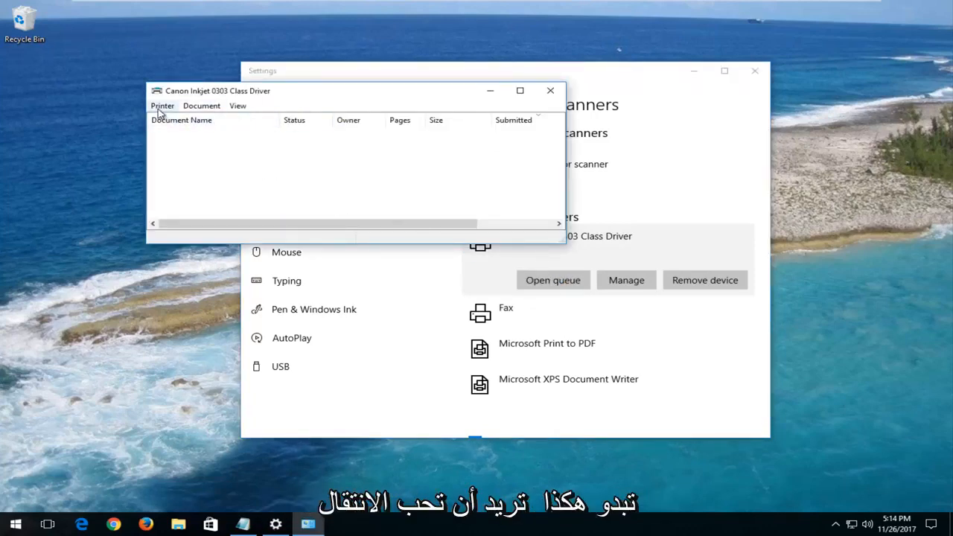
Cancel all documents in the Canon print queue, confirm, and close the queue window.
click(162, 105)
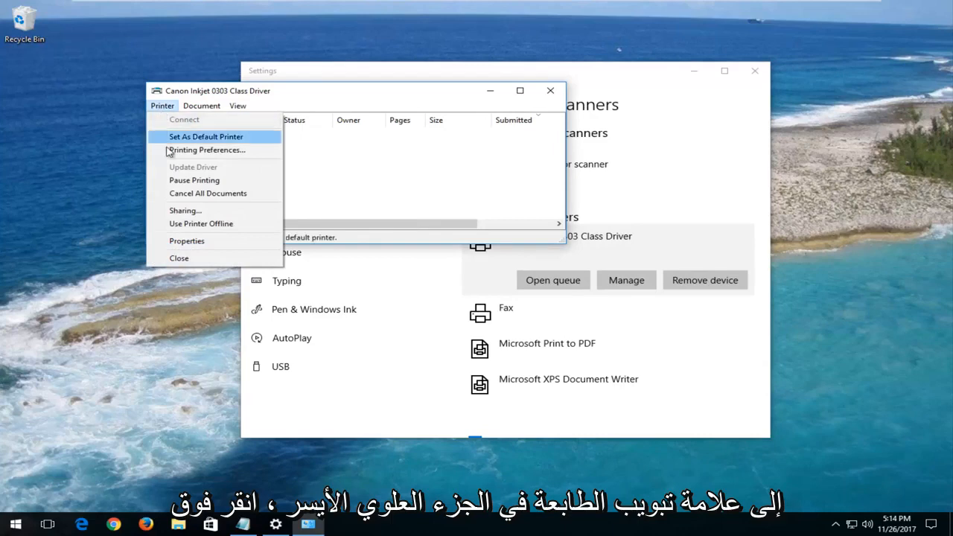
click(208, 192)
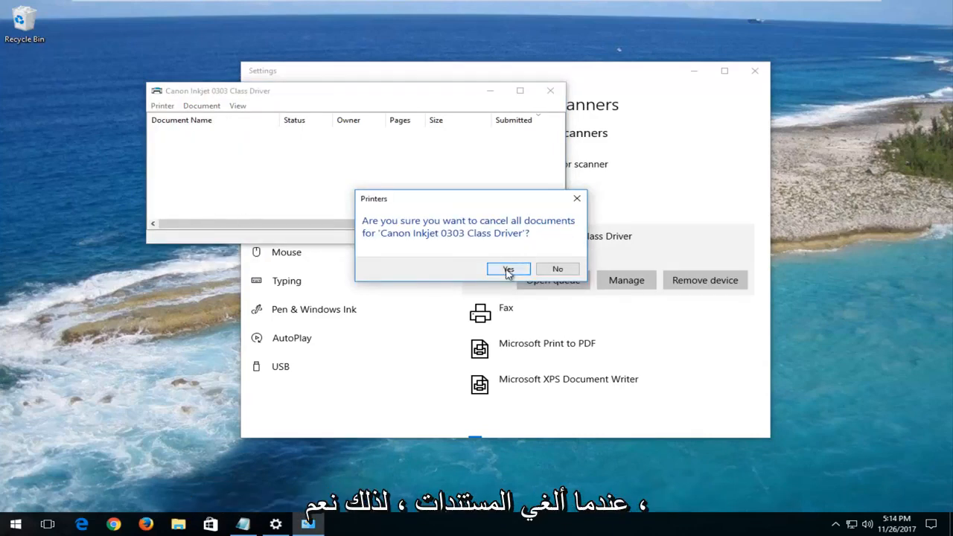
click(507, 268)
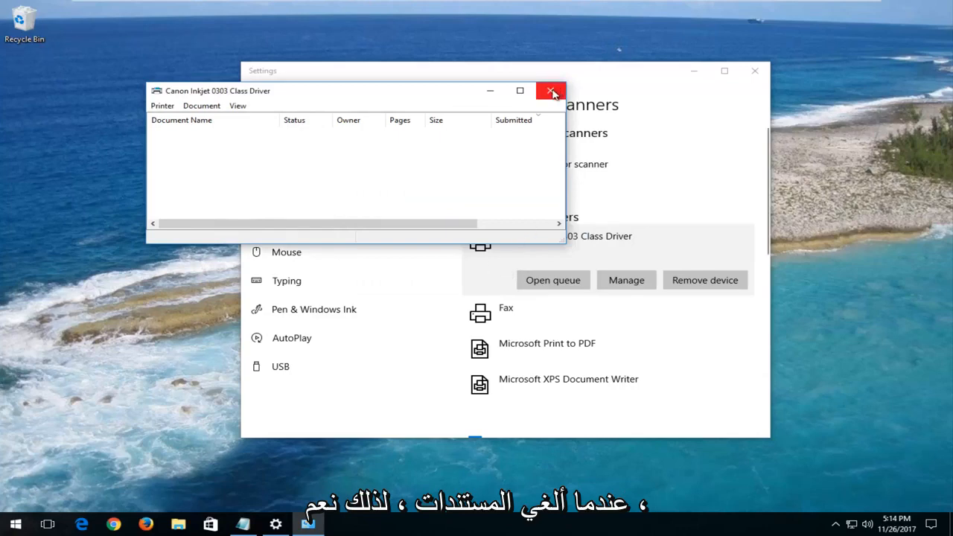
click(550, 91)
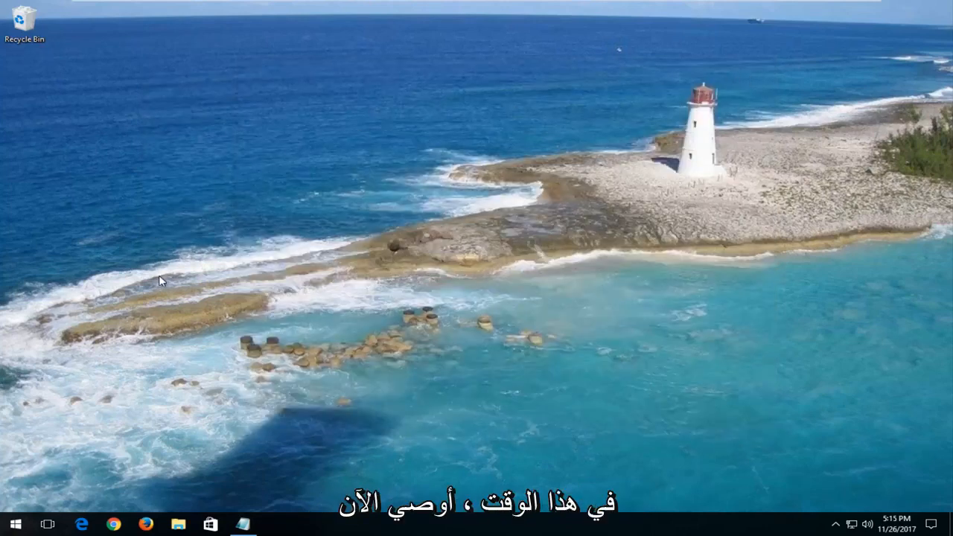
Search 'command prompt' from Start and run it as administrator, approving UAC.
click(13, 524)
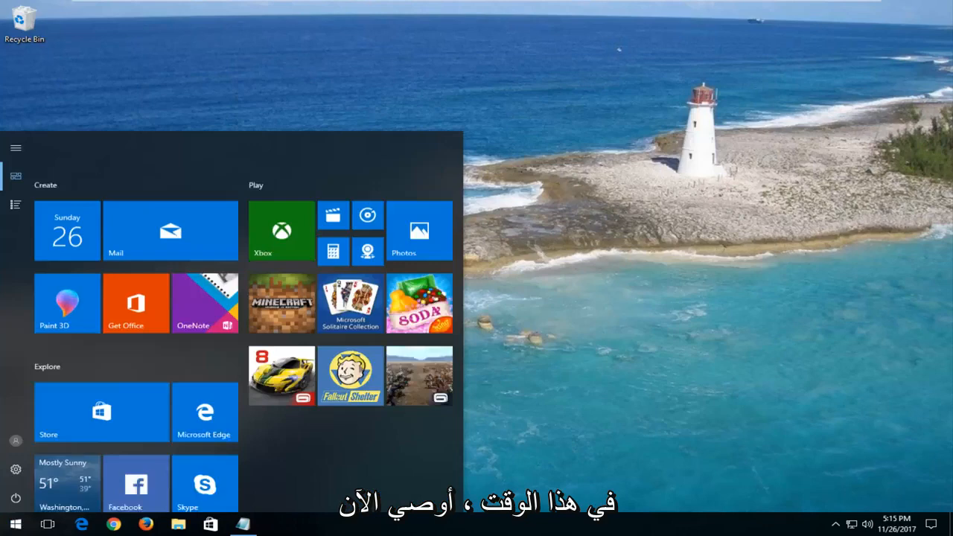
text(command prompt)
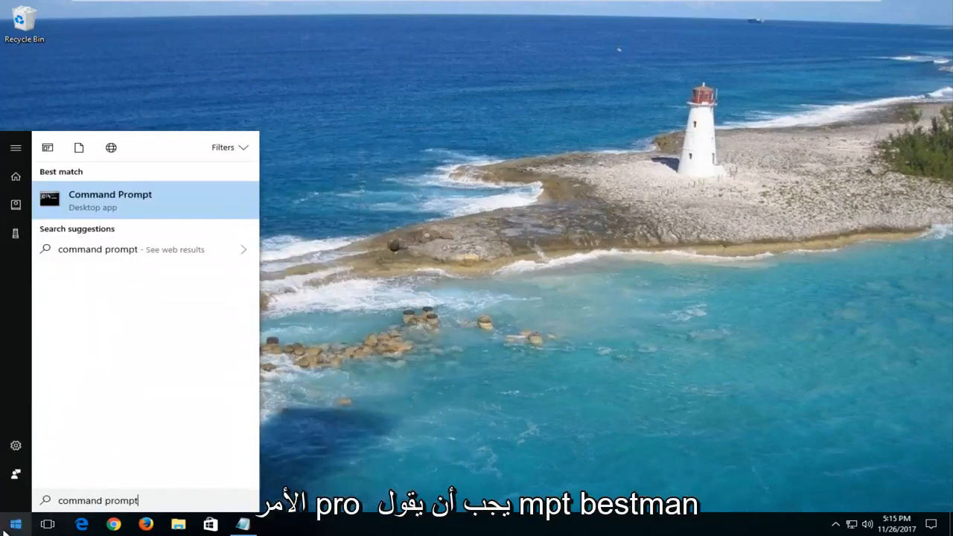
mouse_move(133, 211)
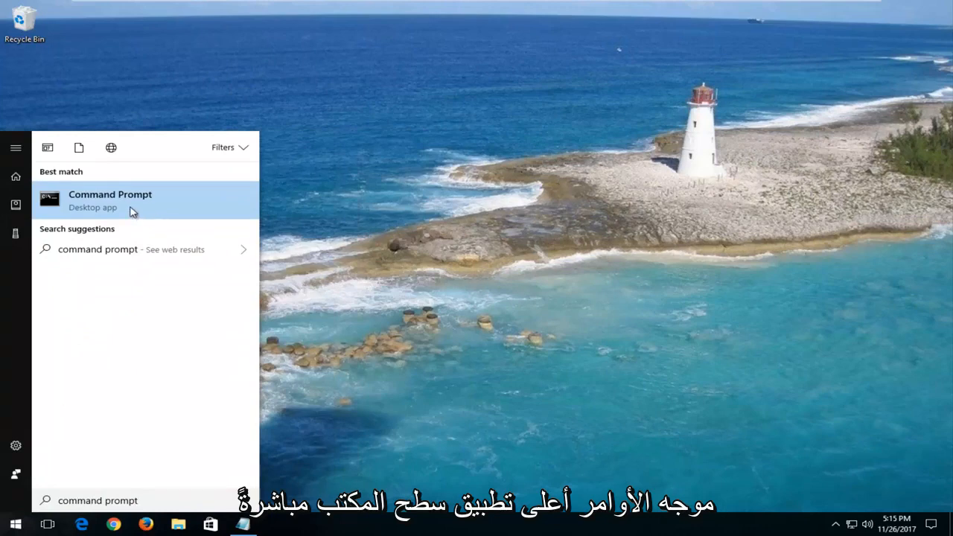
right_click(110, 199)
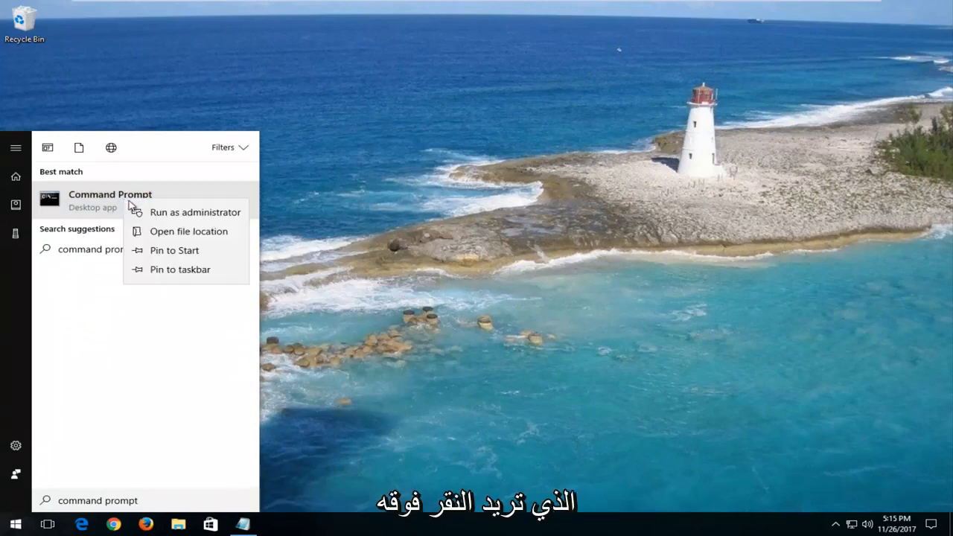
click(195, 211)
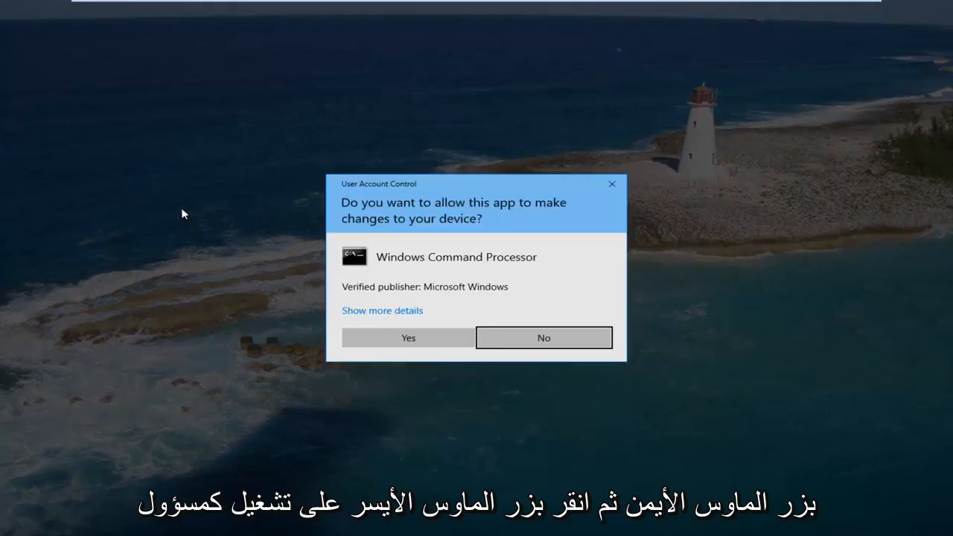
mouse_move(386, 218)
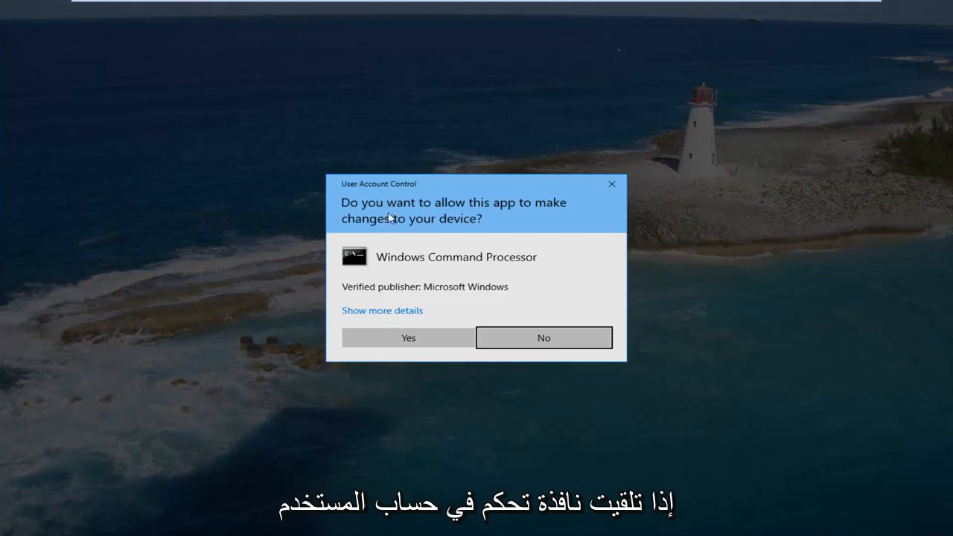
click(407, 337)
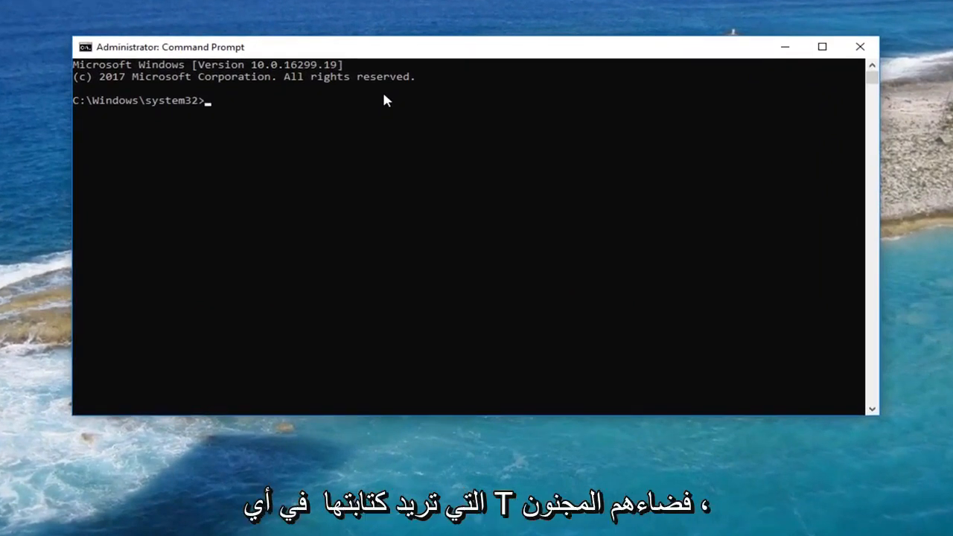
Run 'net stop spooler' to stop the Print Spooler service.
text(net)
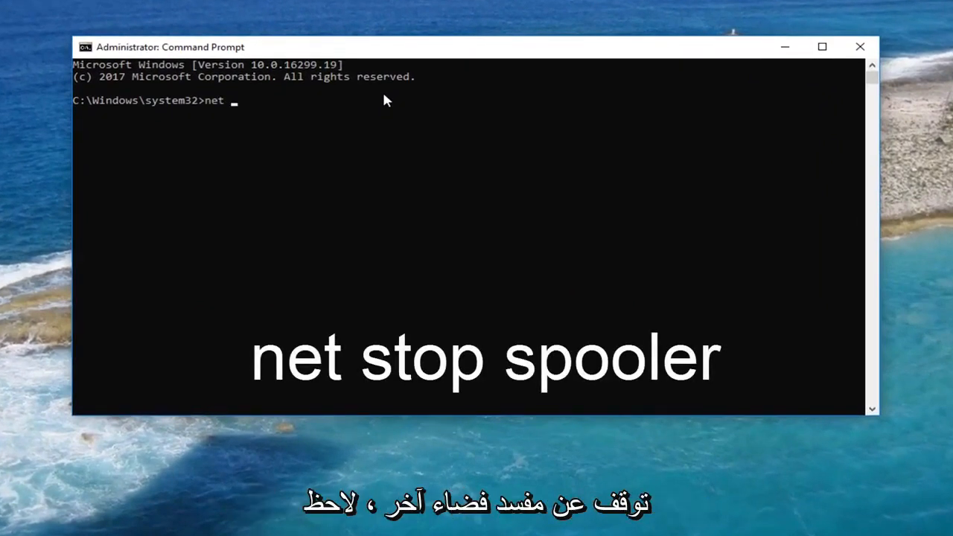
text(st)
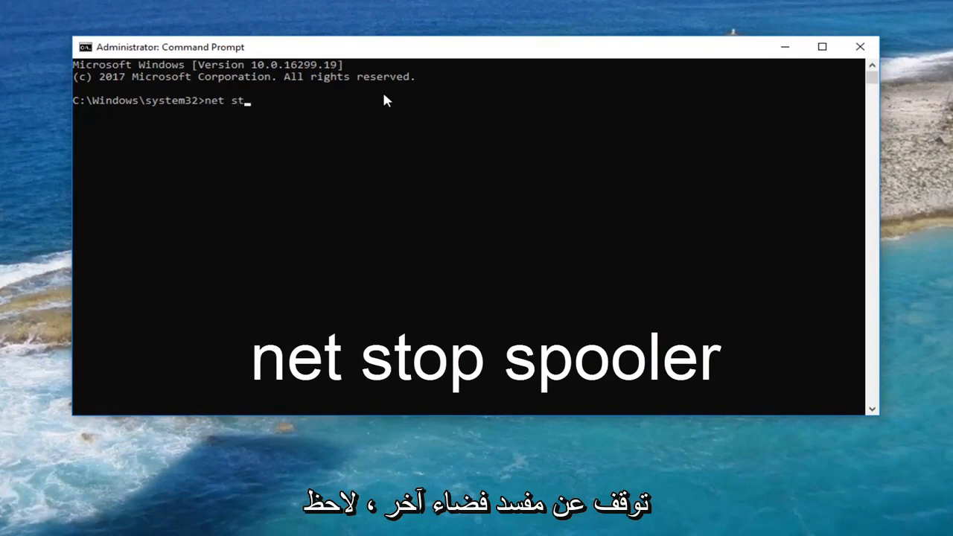
text(op spoo)
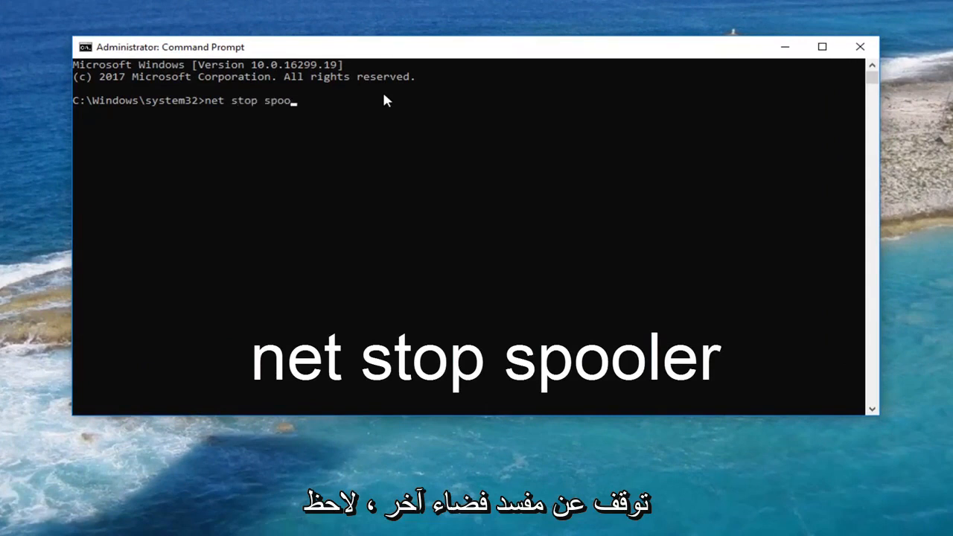
text(ler)
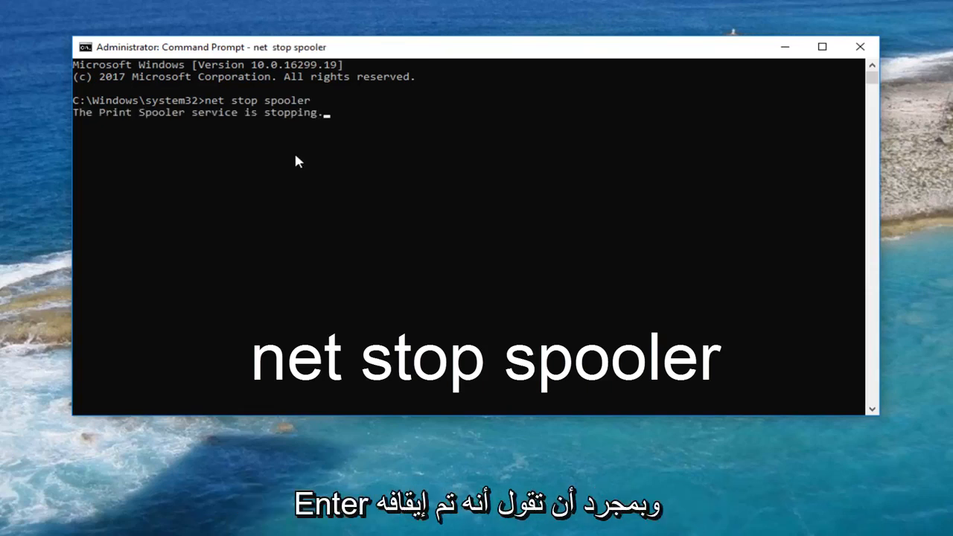
key(Return)
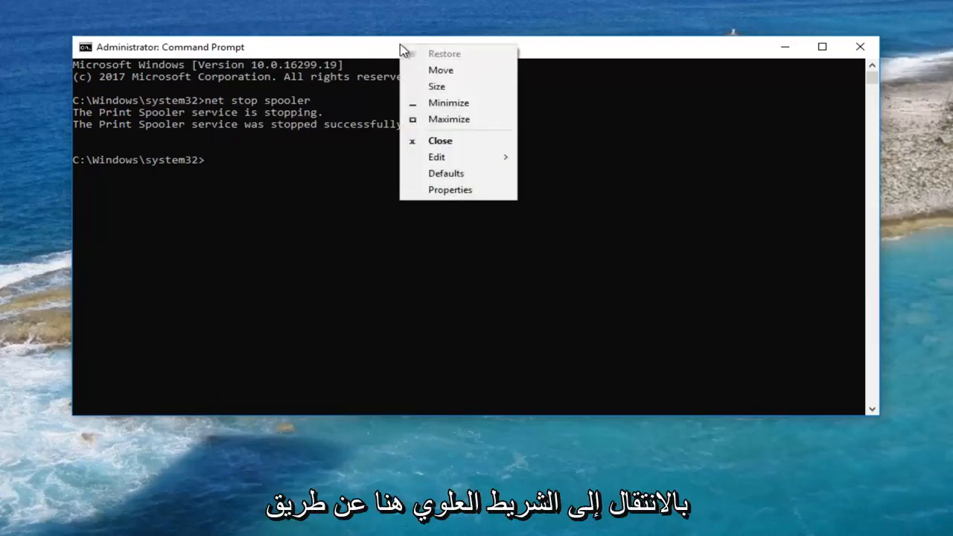
Paste and run the del command clearing the spool printers folder, then close the prompt.
click(436, 156)
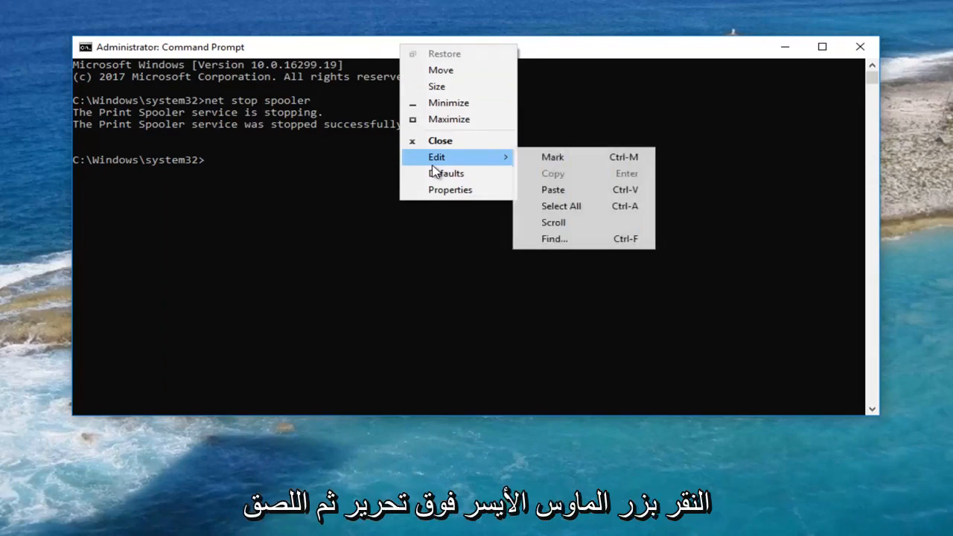
click(552, 189)
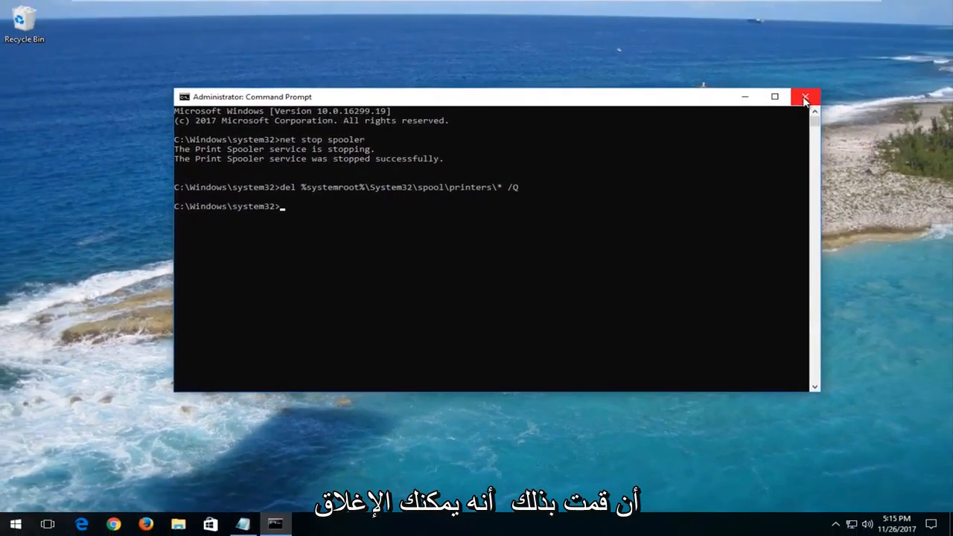
click(804, 97)
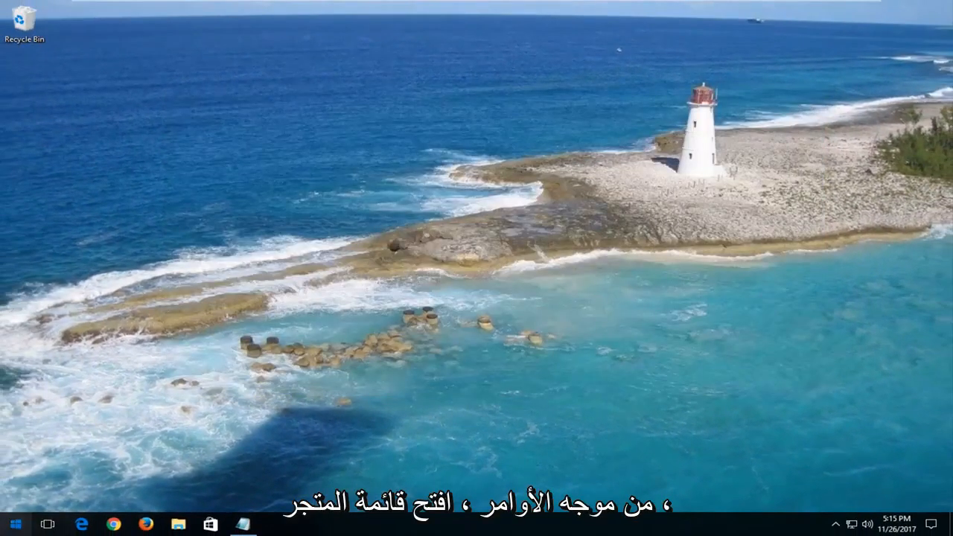
Search 'services' from Start and launch the Services desktop app.
click(14, 524)
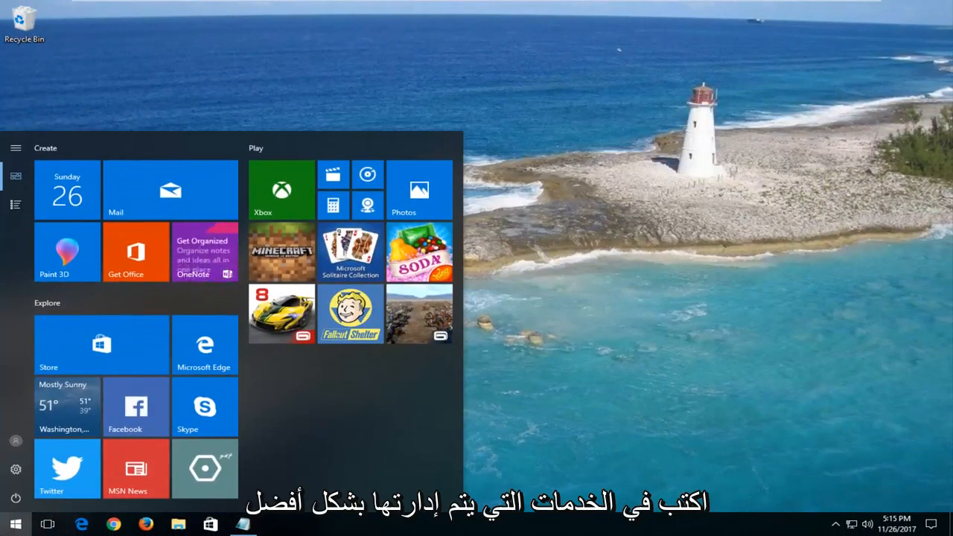
text(services)
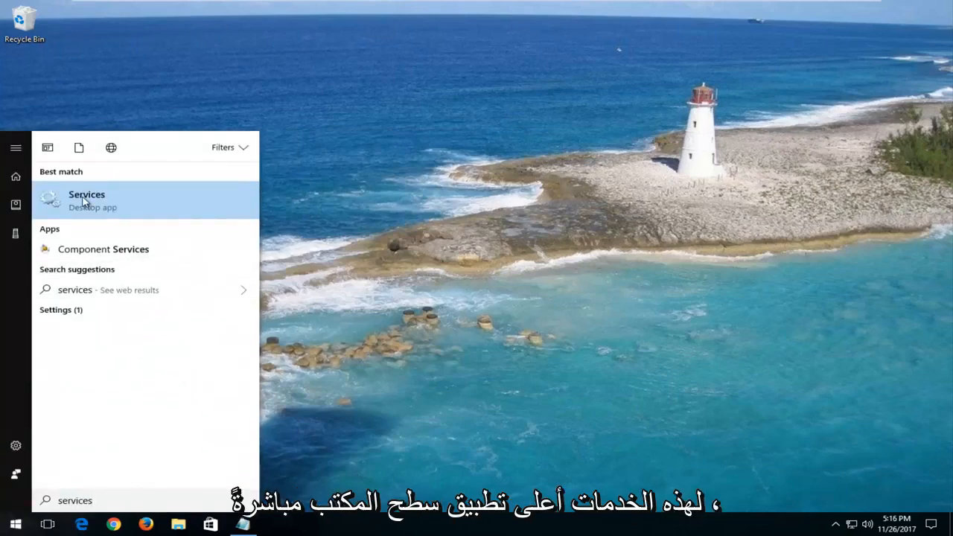
click(87, 200)
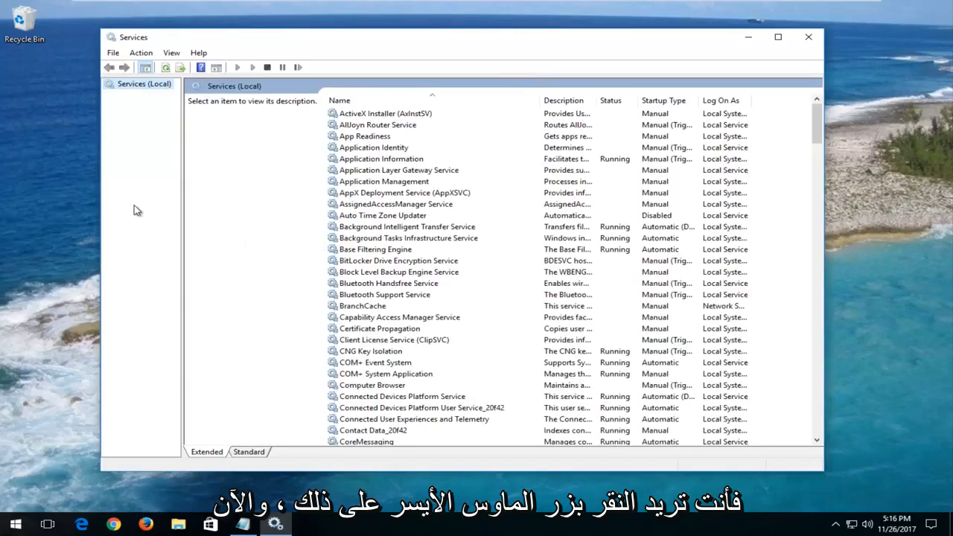
Scroll to Print Spooler and open its Properties dialog.
scroll(down, 3)
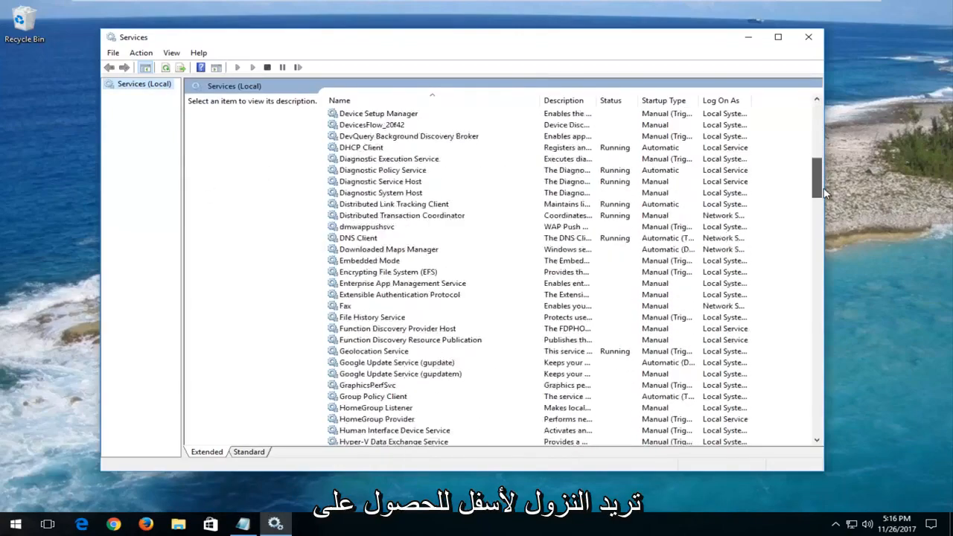
scroll(down, 3)
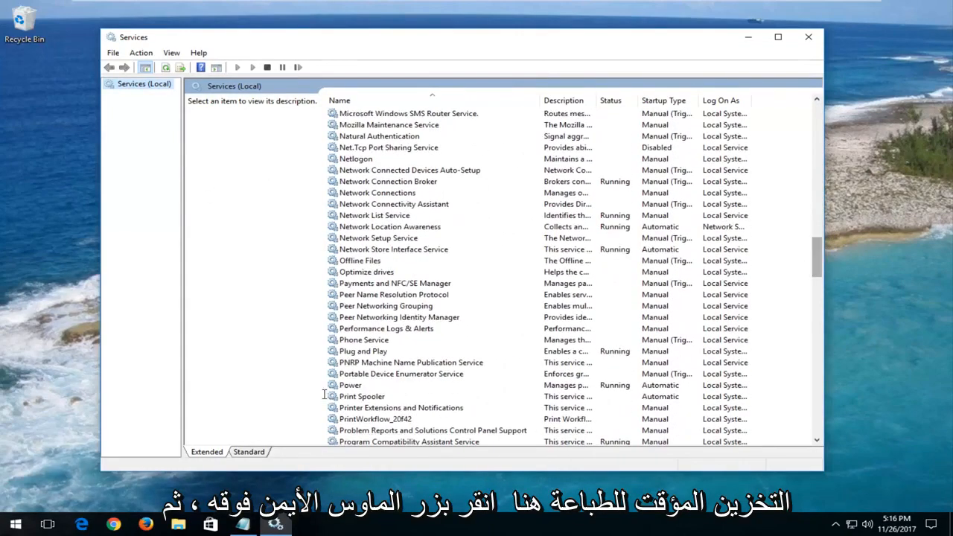
right_click(362, 396)
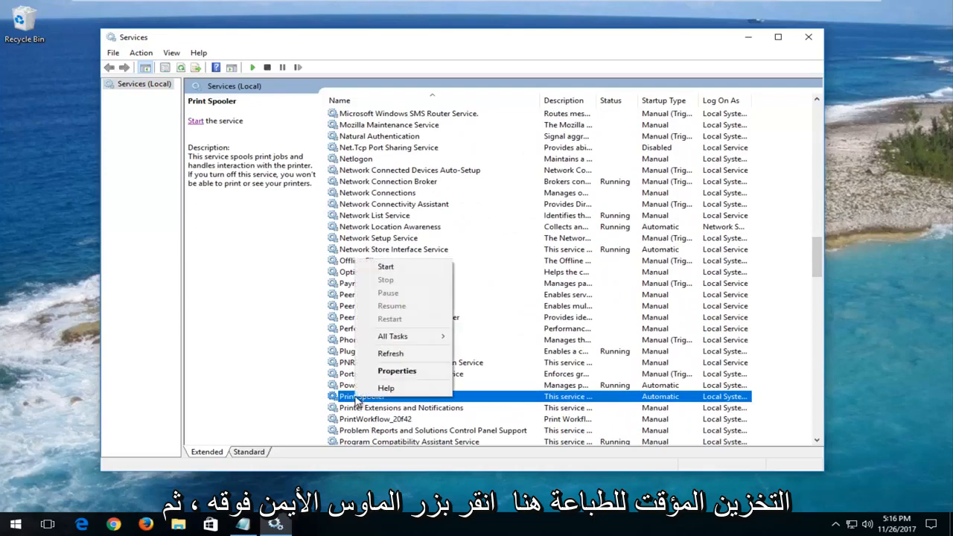
click(397, 370)
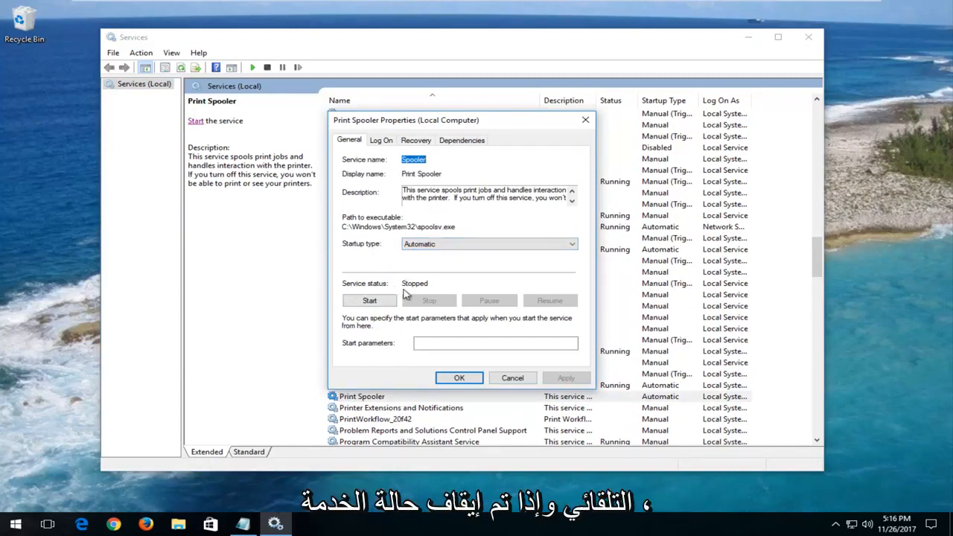
Start the Print Spooler service, confirm with OK, and close Services.
click(369, 300)
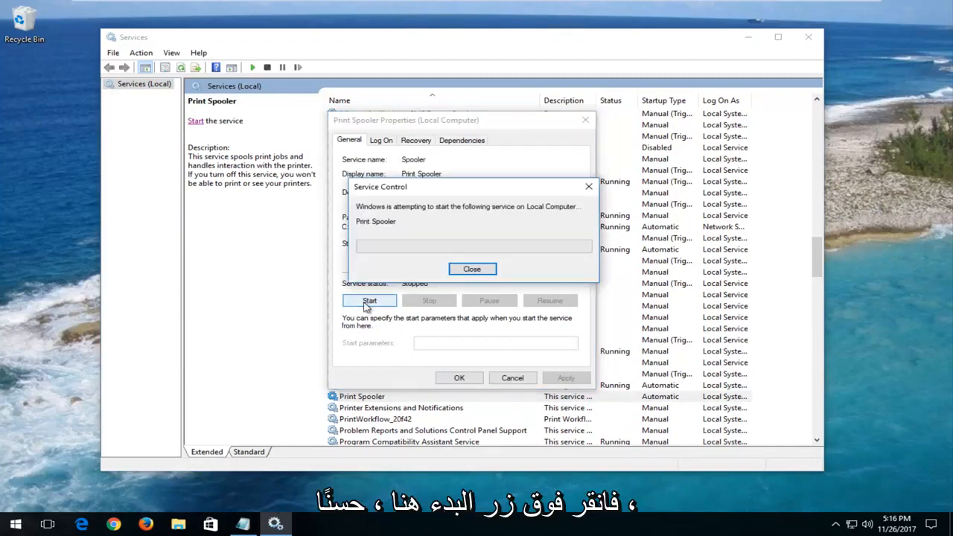
click(471, 269)
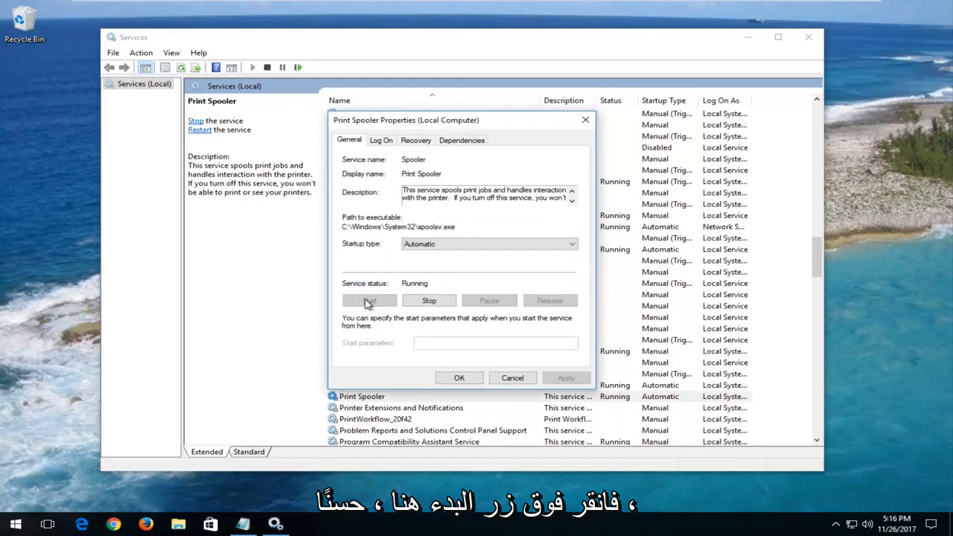
click(458, 377)
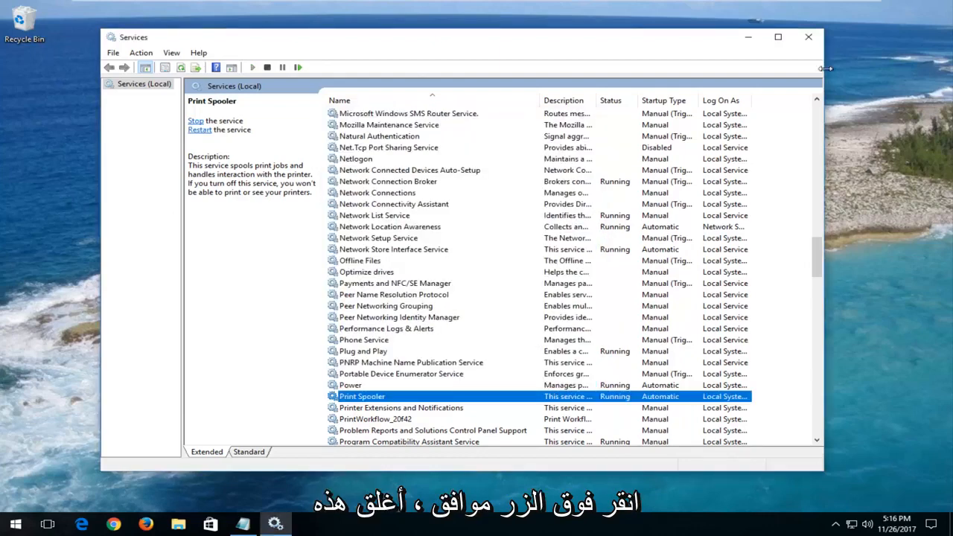
click(807, 37)
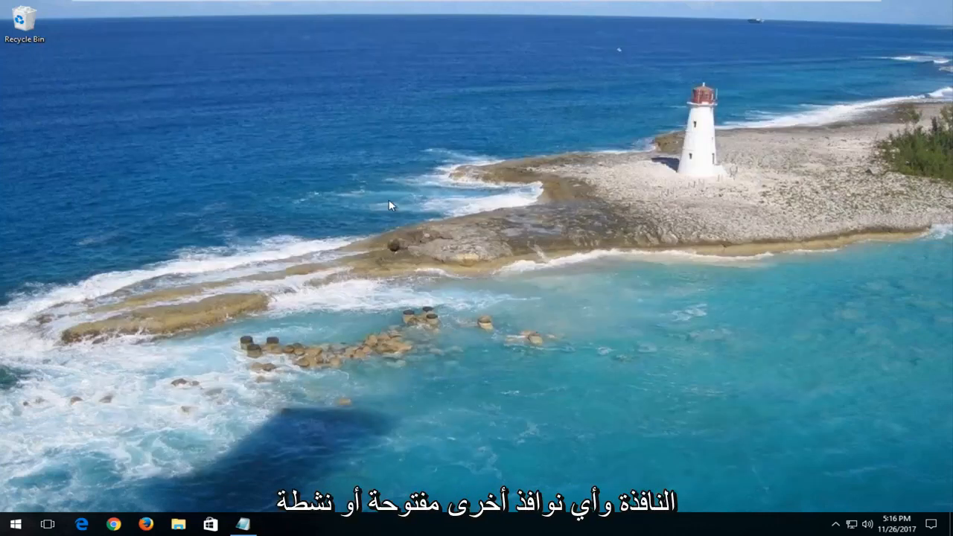